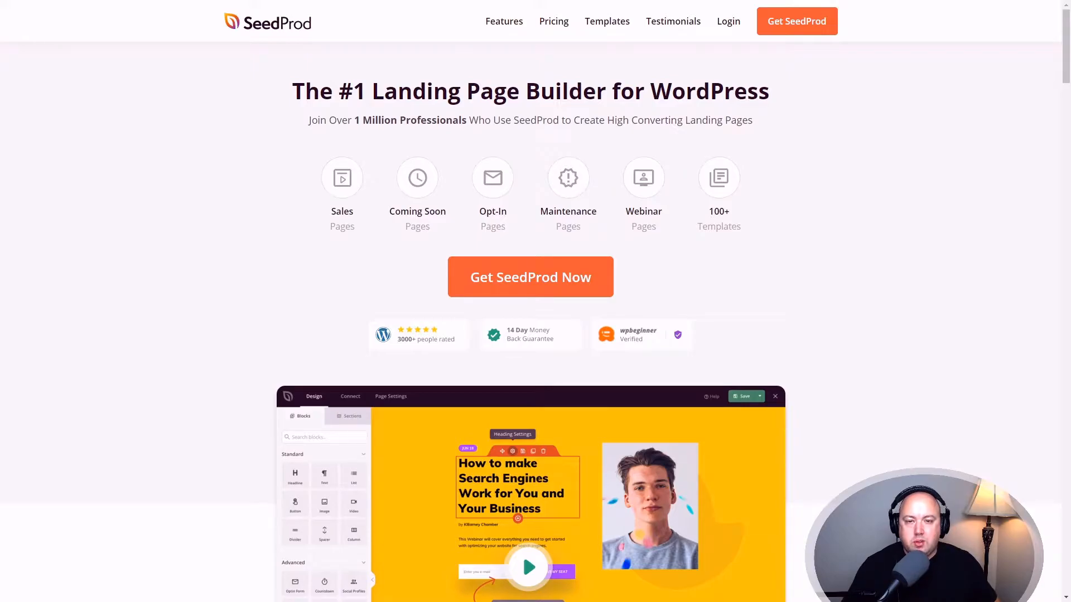
pyautogui.moveTo(997, 148)
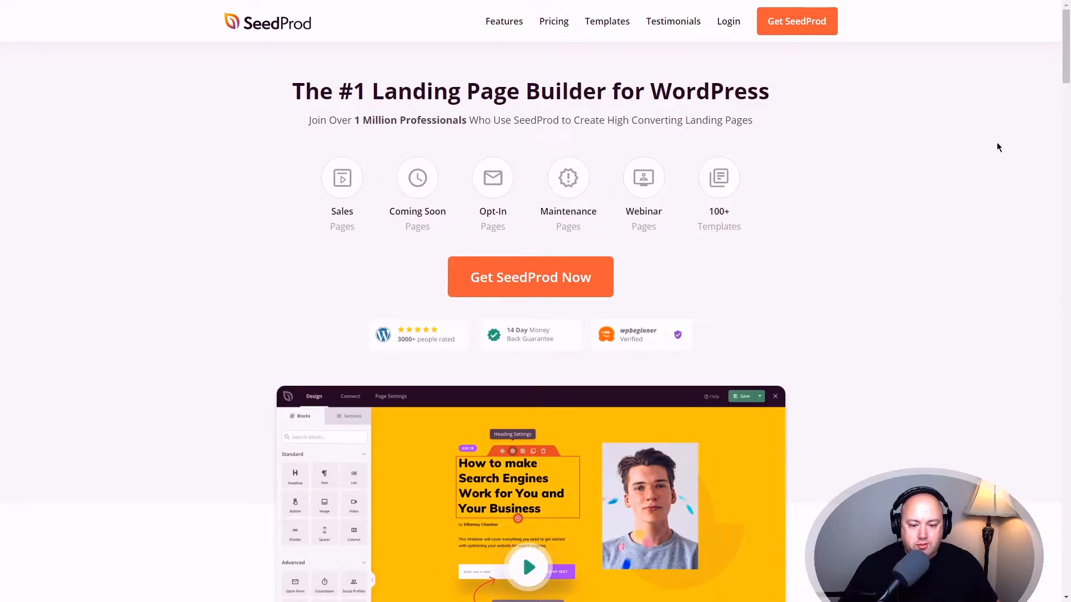
# Browse the SeedProd documentation and enter the Getting Started category with its 6 articles
pyautogui.scroll(-3)
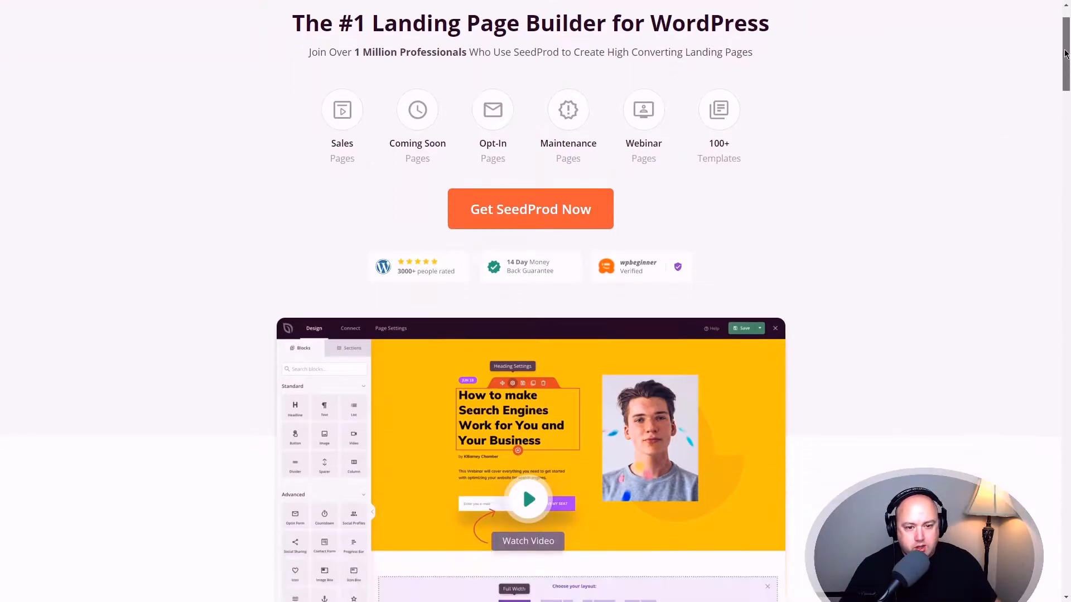
pyautogui.scroll(-3)
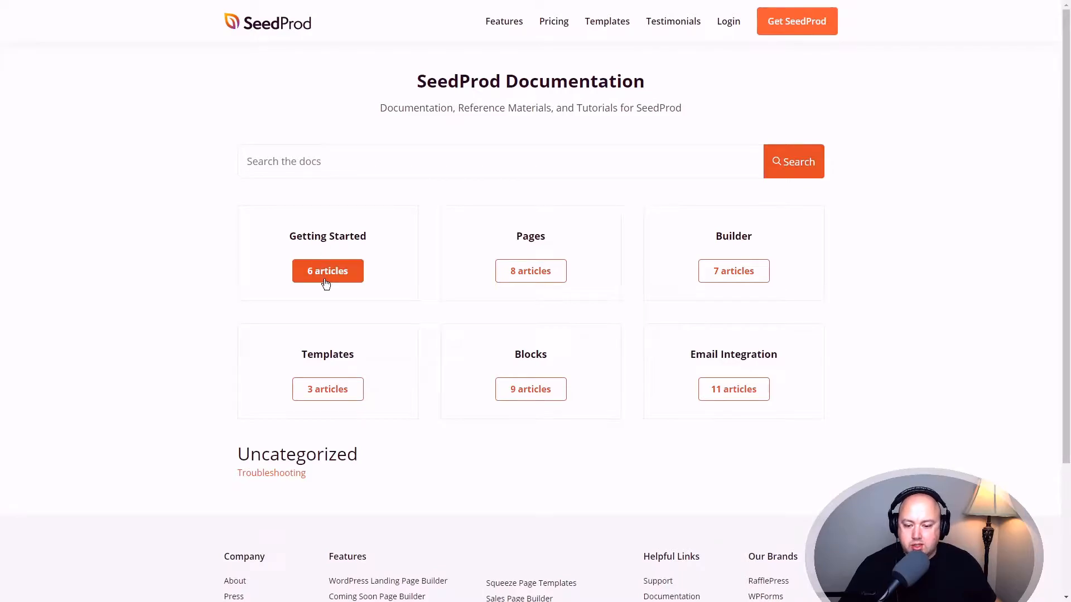
pyautogui.click(327, 271)
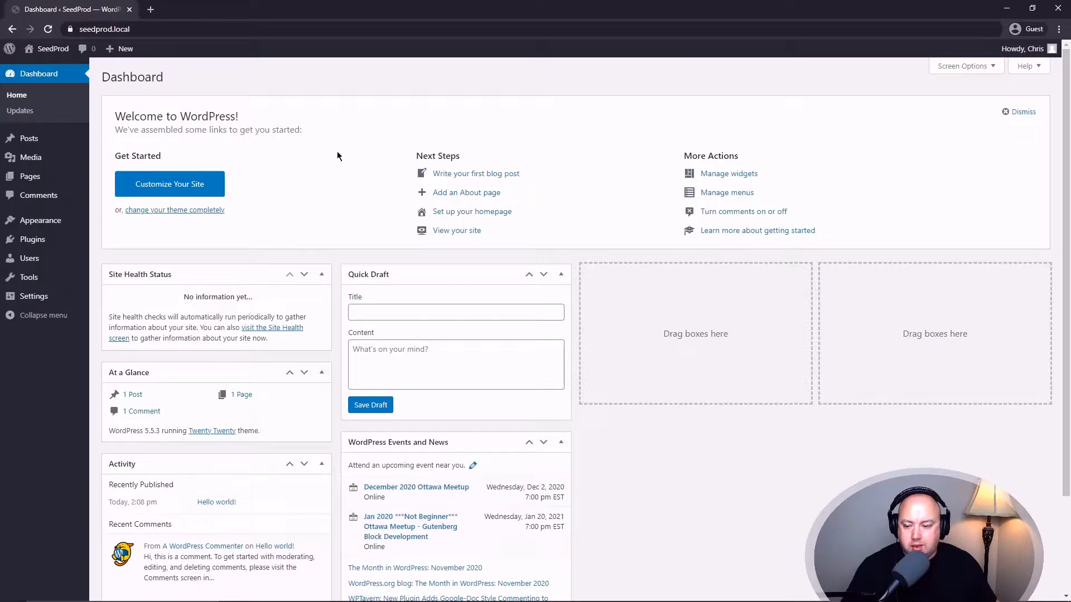
pyautogui.moveTo(33, 240)
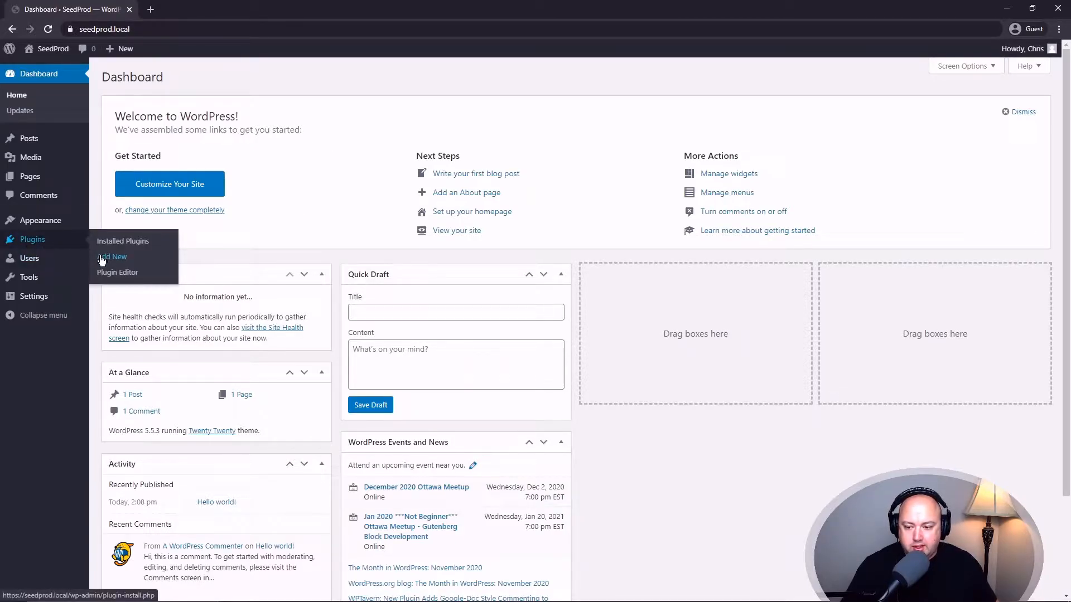
# Search the plugin directory for 'SeedProd', install the free SeedProd plugin and activate it
pyautogui.click(113, 256)
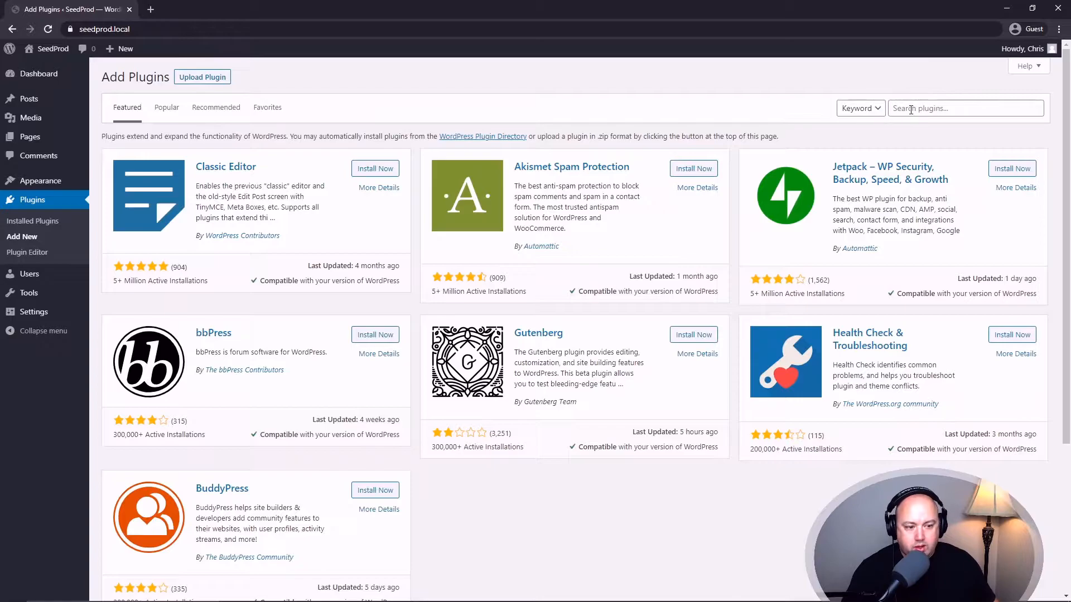
pyautogui.write('SeedProd')
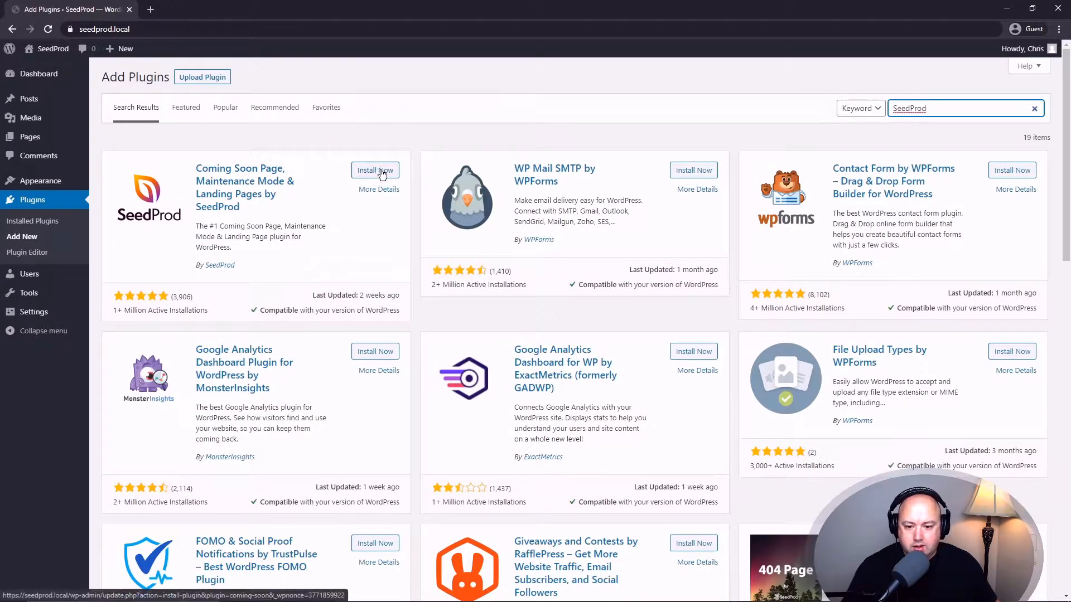
pyautogui.click(375, 170)
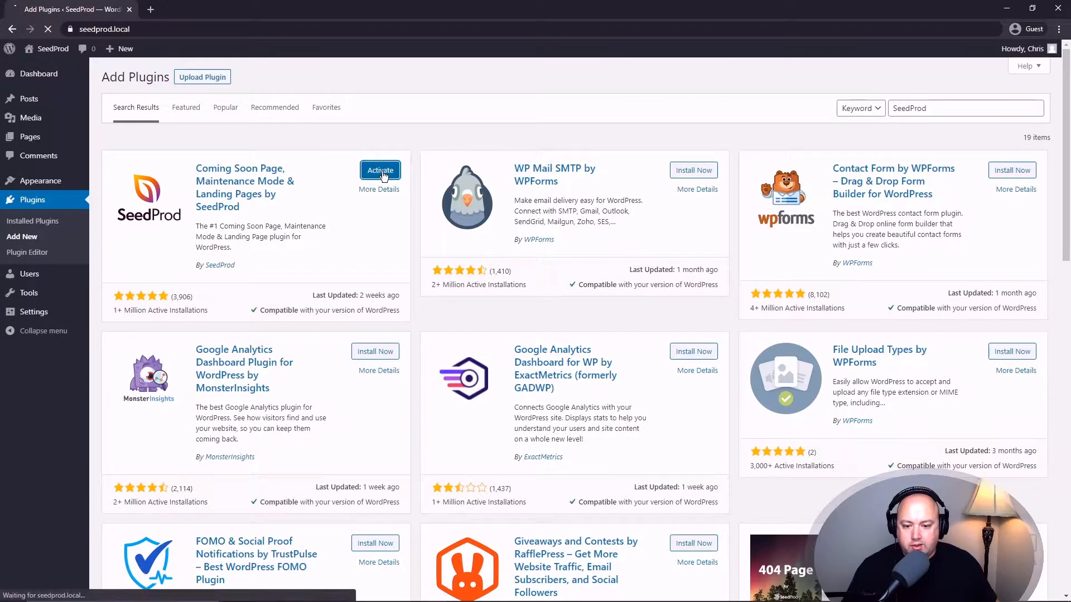
pyautogui.click(380, 170)
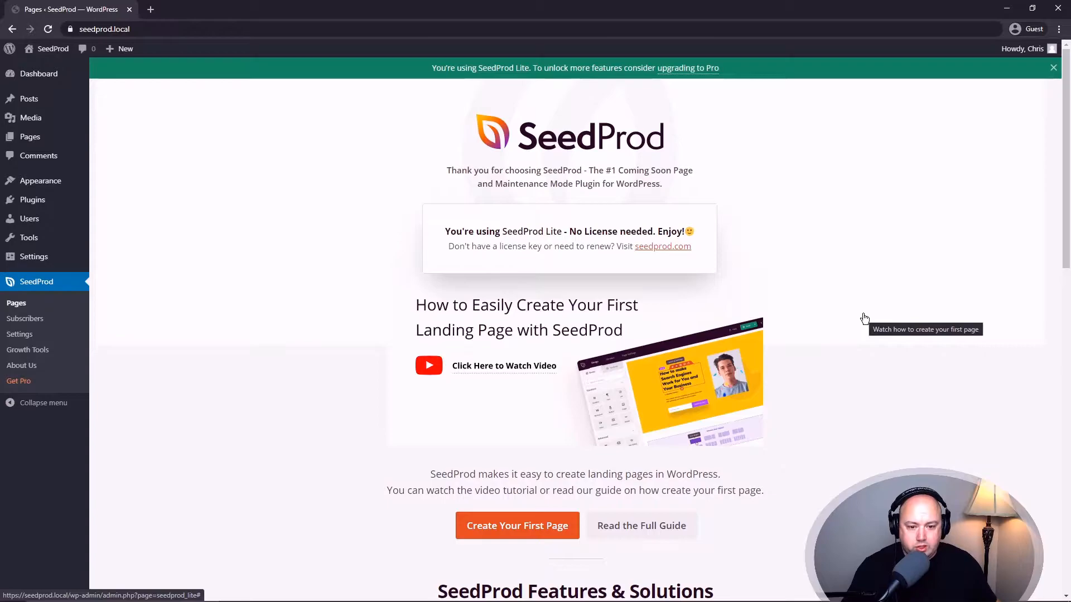
pyautogui.moveTo(813, 231)
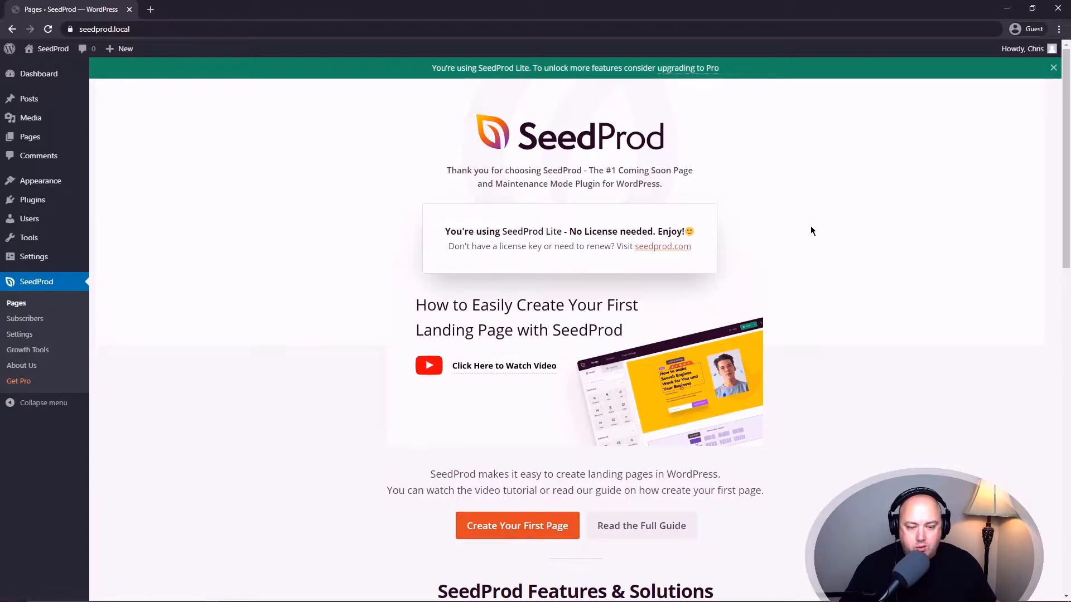
pyautogui.moveTo(687, 67)
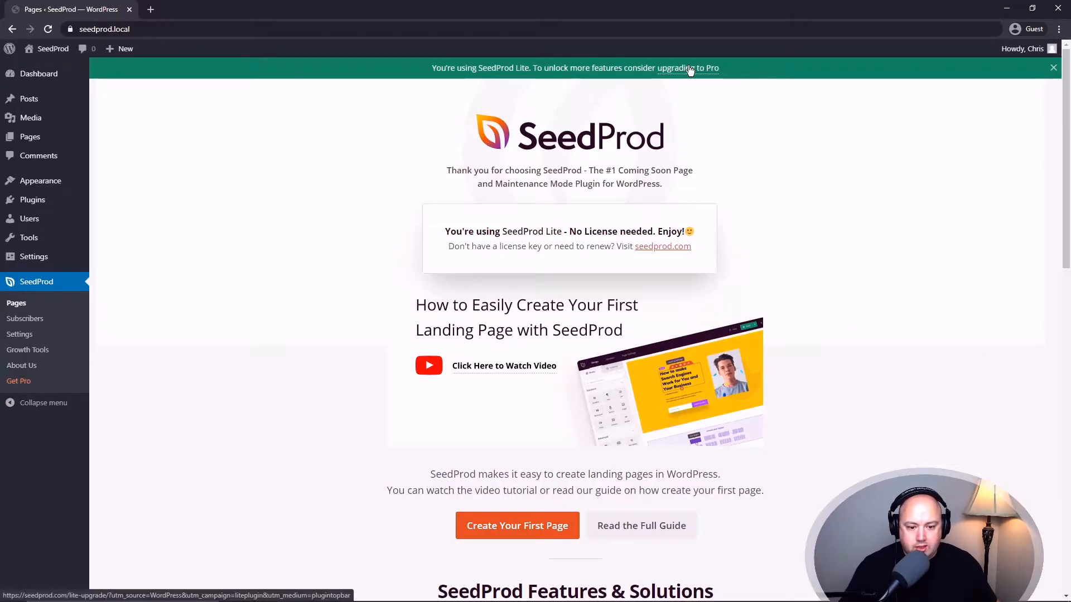
# Follow the 'upgrading to Pro' link and log in to the SeedProd account with email and password
pyautogui.click(687, 67)
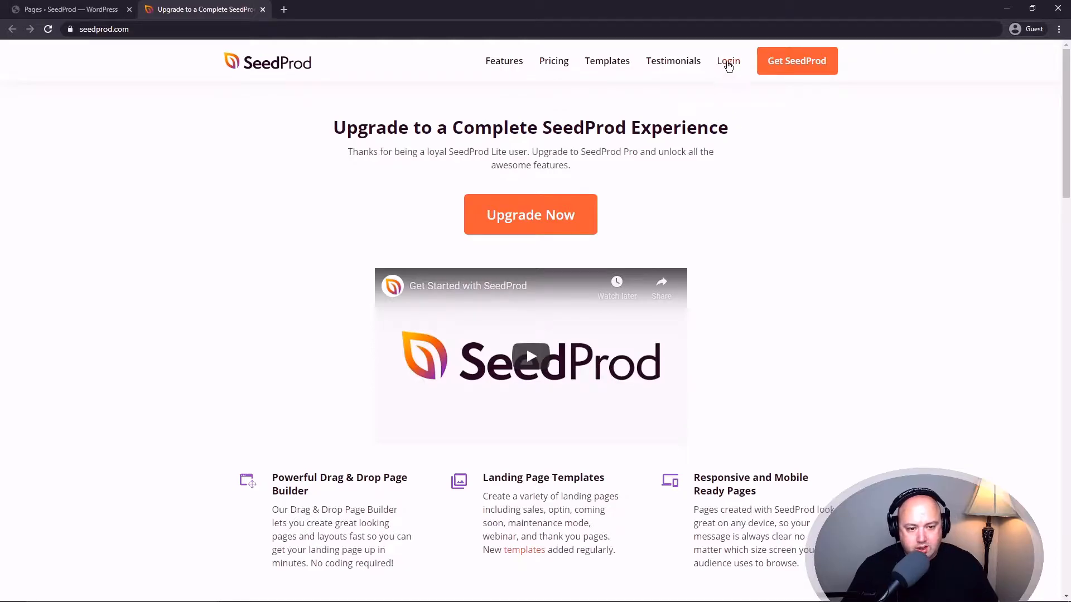
pyautogui.click(728, 61)
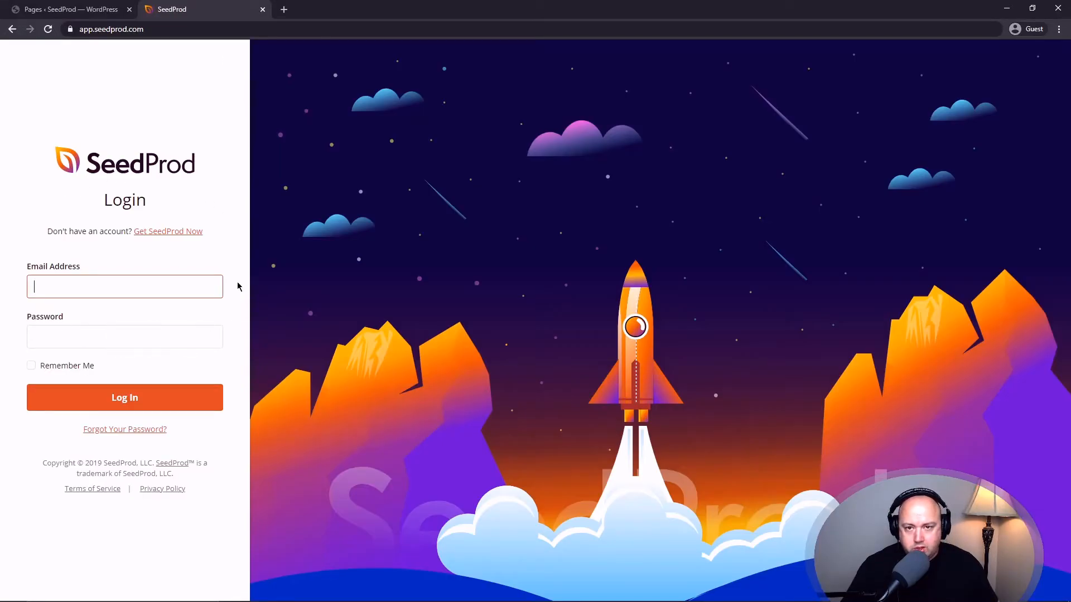
pyautogui.click(124, 397)
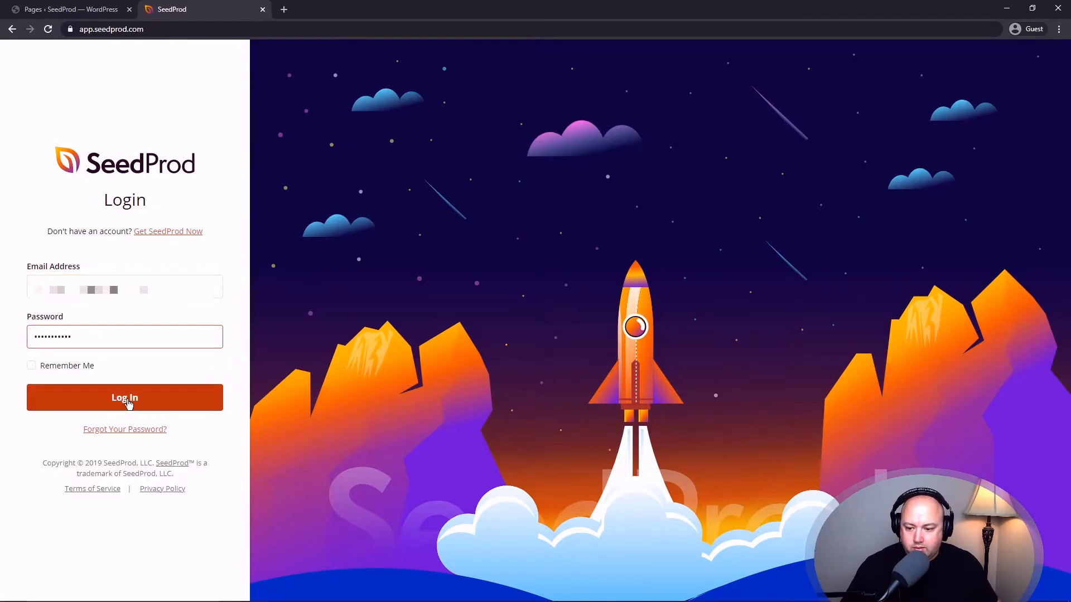
pyautogui.click(125, 397)
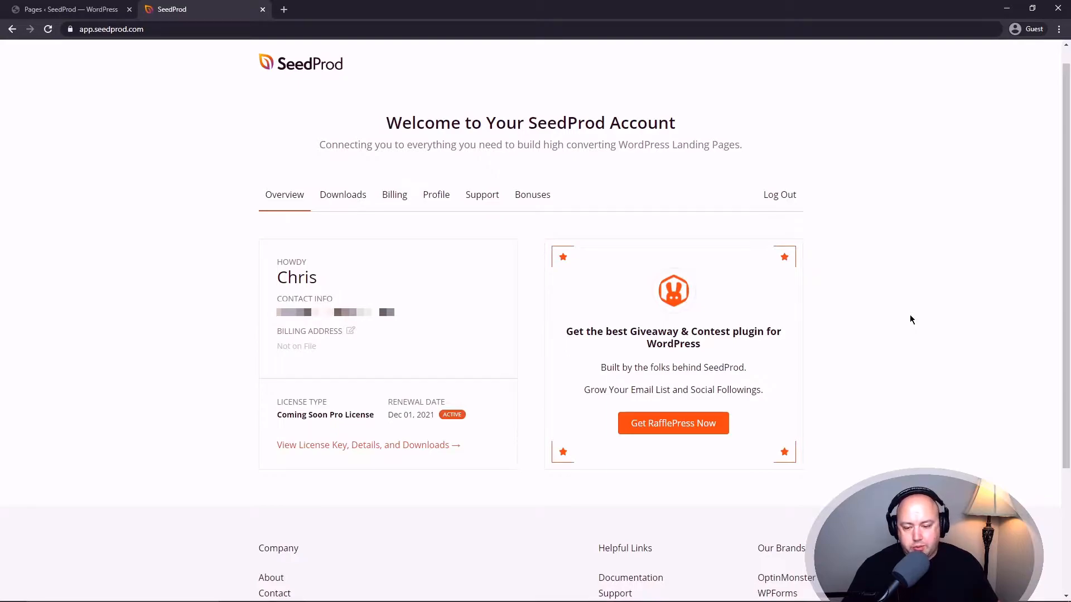
pyautogui.moveTo(434, 248)
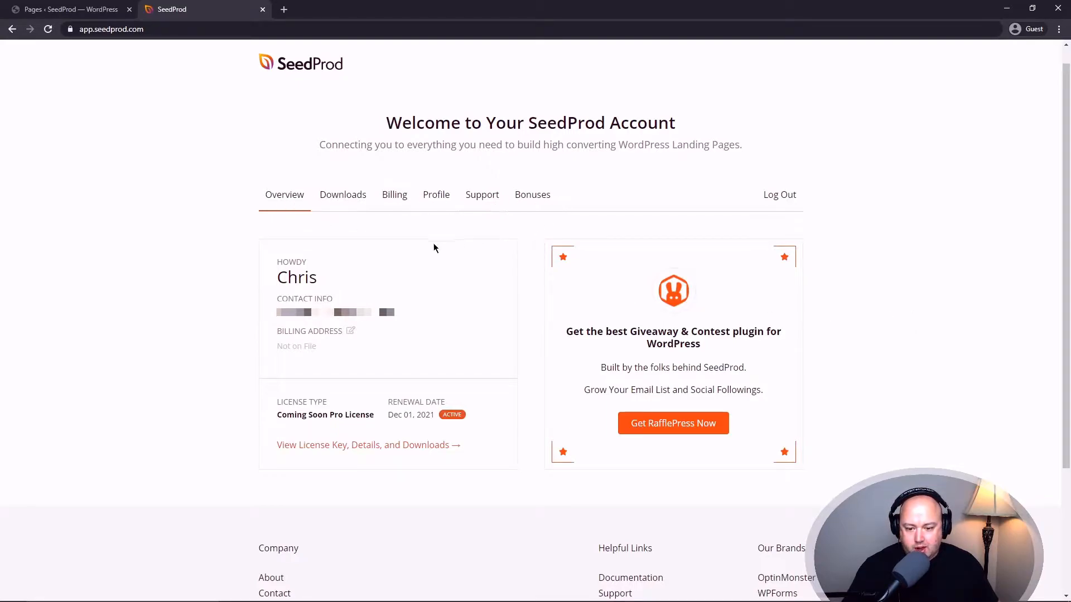
pyautogui.moveTo(432, 451)
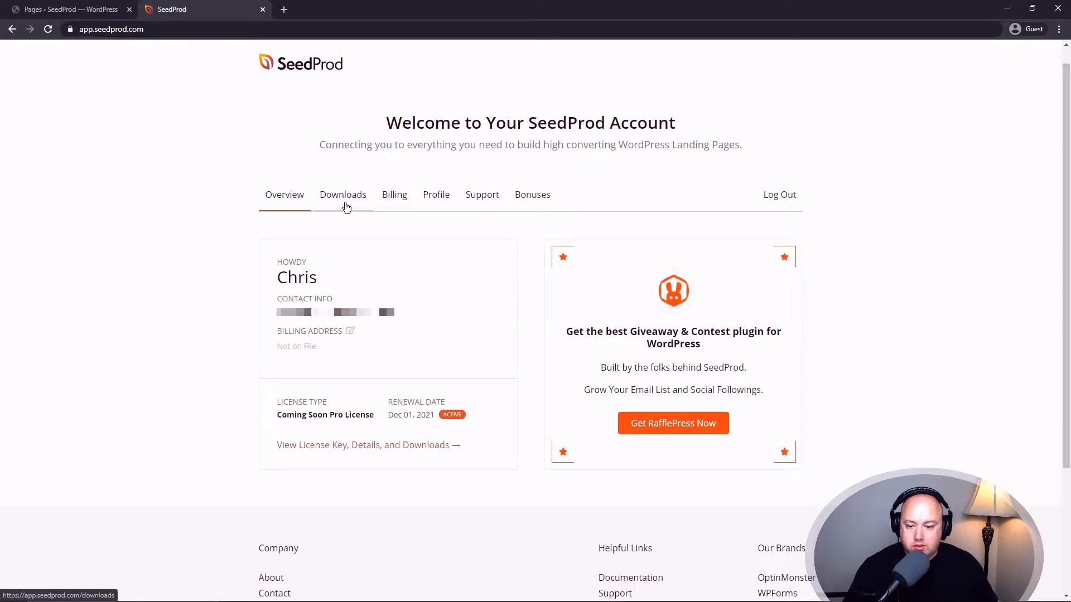
# From the account's Downloads area, save the Landing Page Pro 6.0.9.0 plugin zip
pyautogui.click(343, 194)
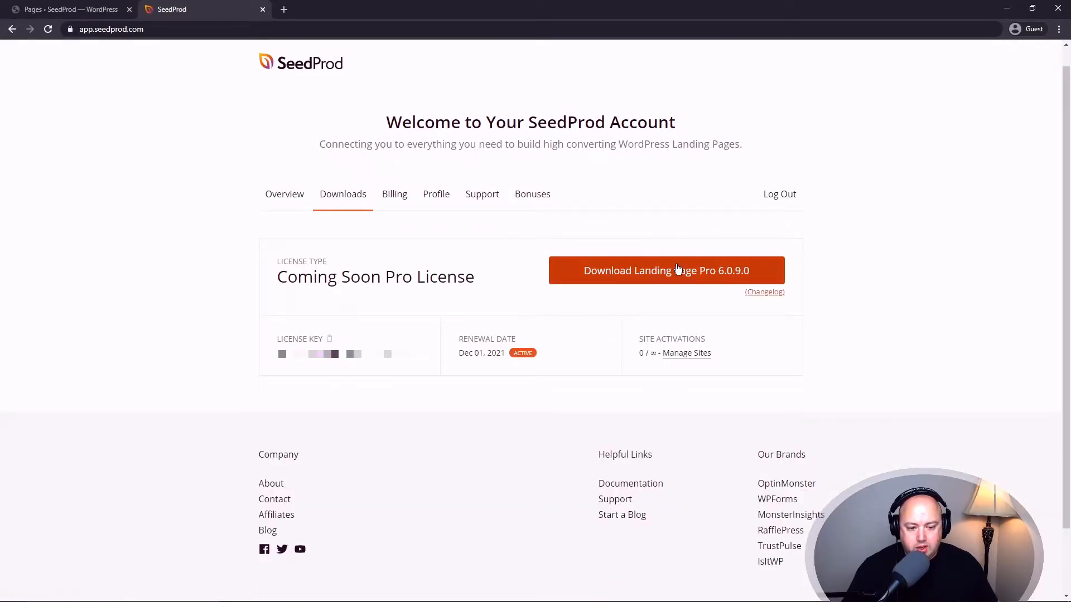
pyautogui.click(665, 271)
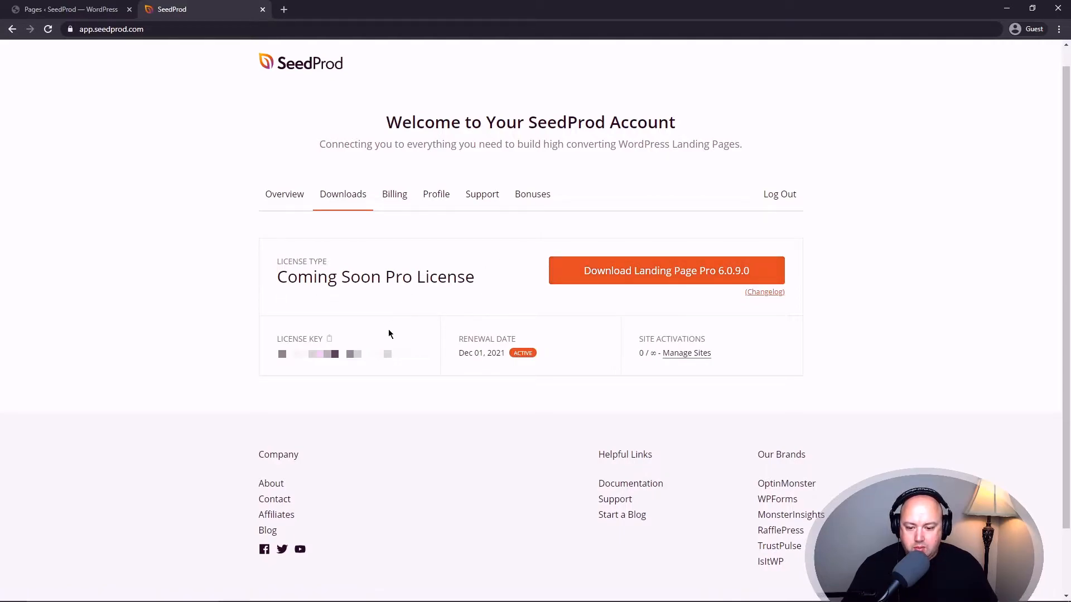
pyautogui.moveTo(575, 347)
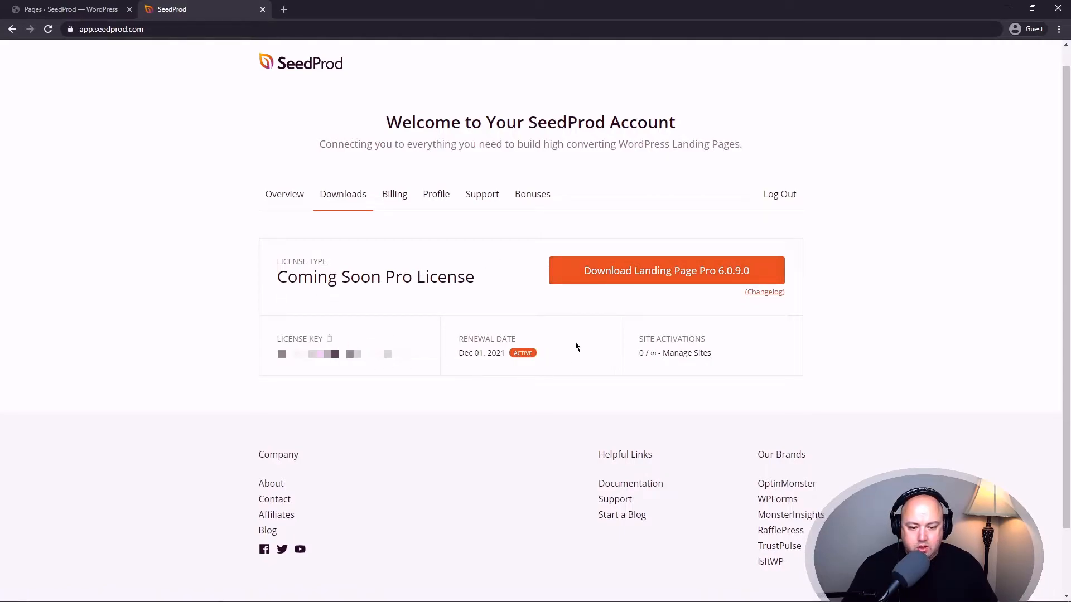
pyautogui.moveTo(658, 328)
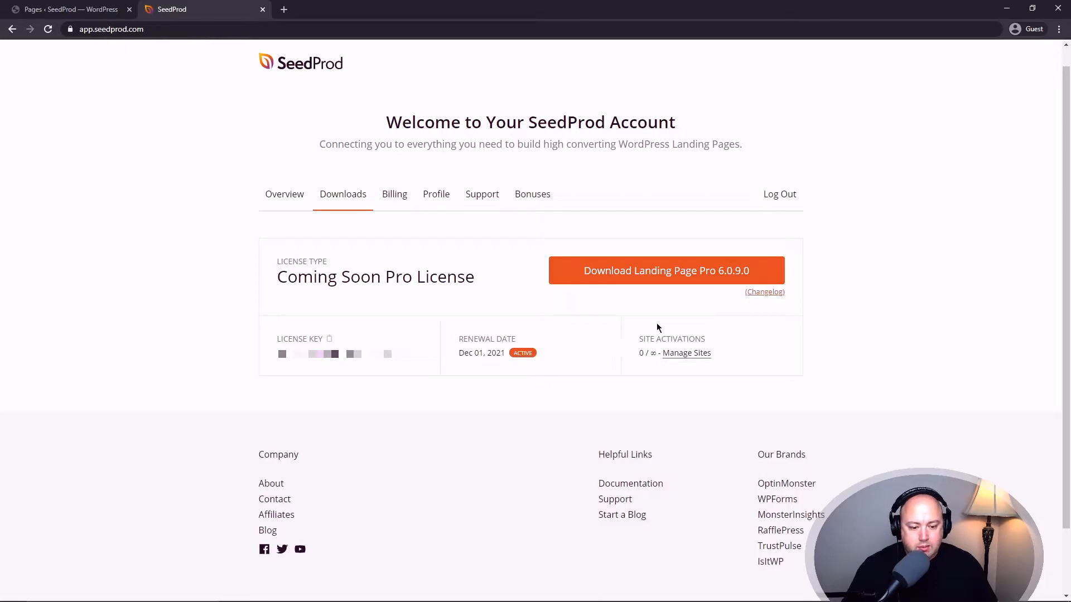
pyautogui.moveTo(718, 341)
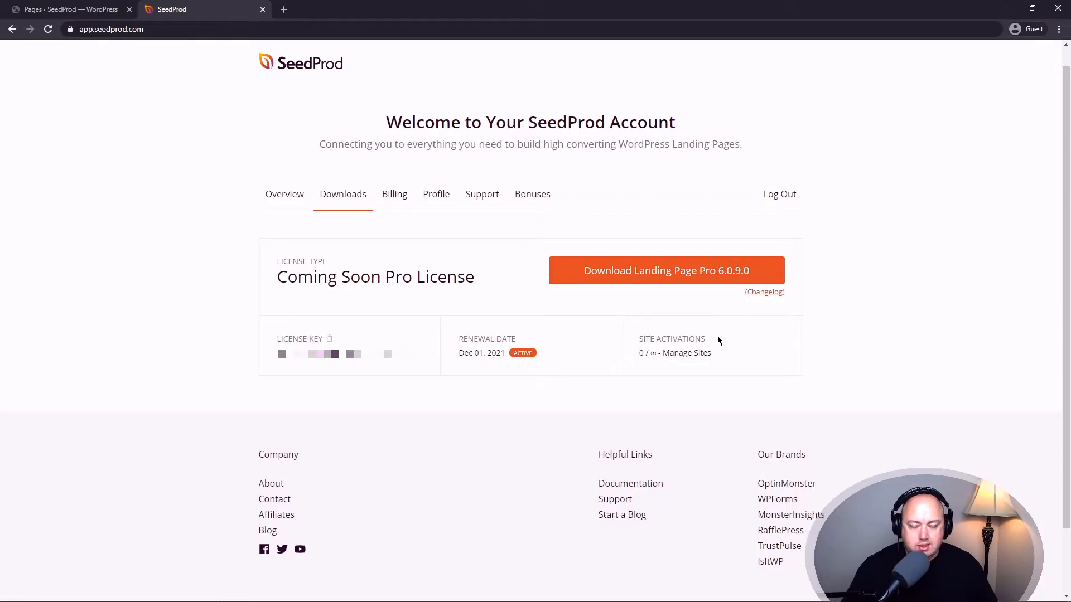
pyautogui.moveTo(667, 322)
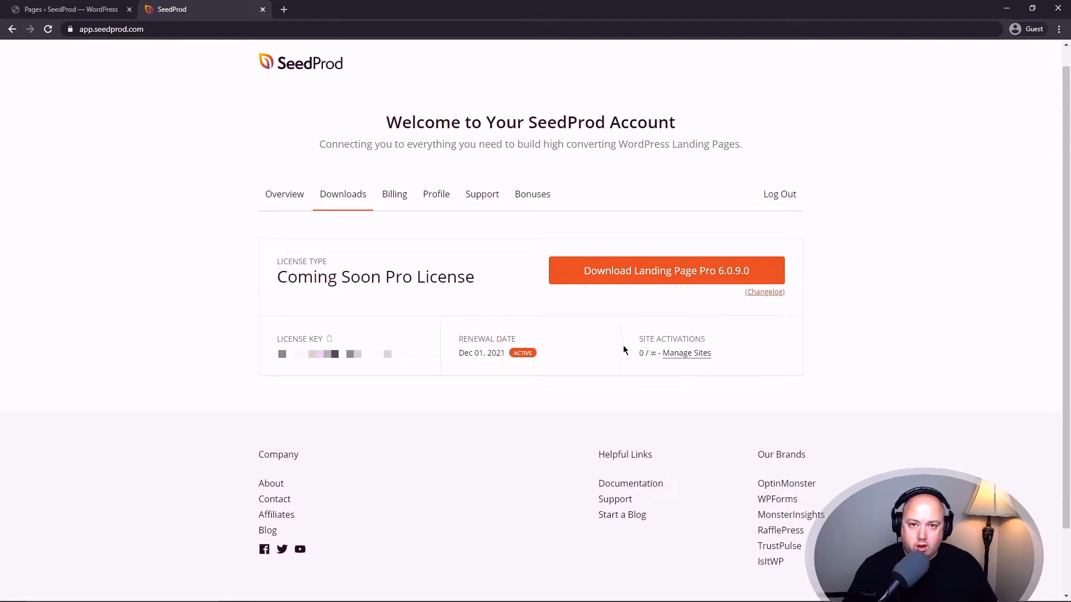
pyautogui.moveTo(675, 335)
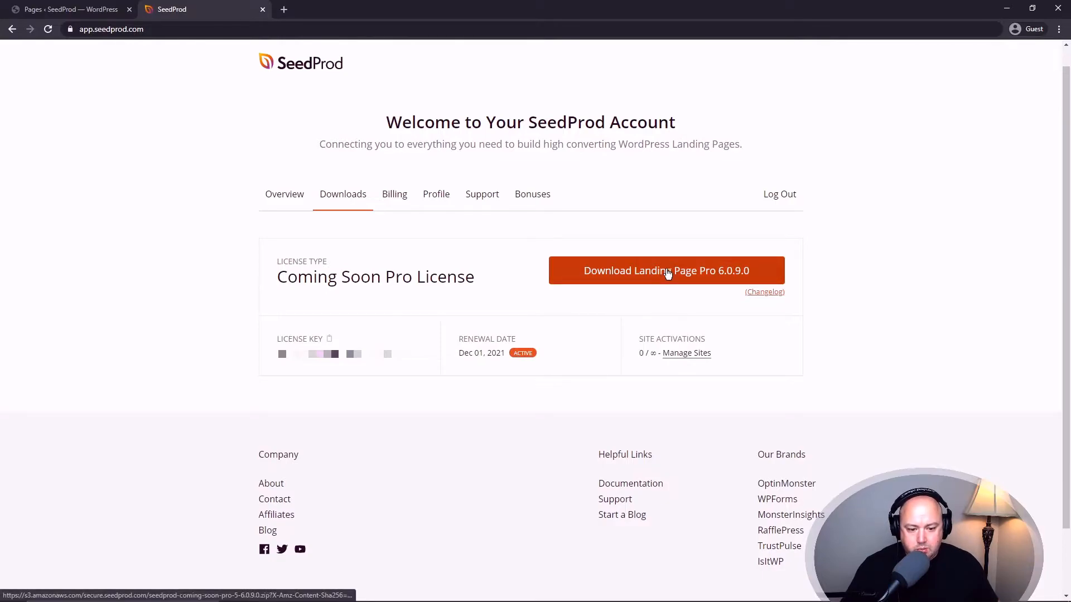
pyautogui.click(666, 270)
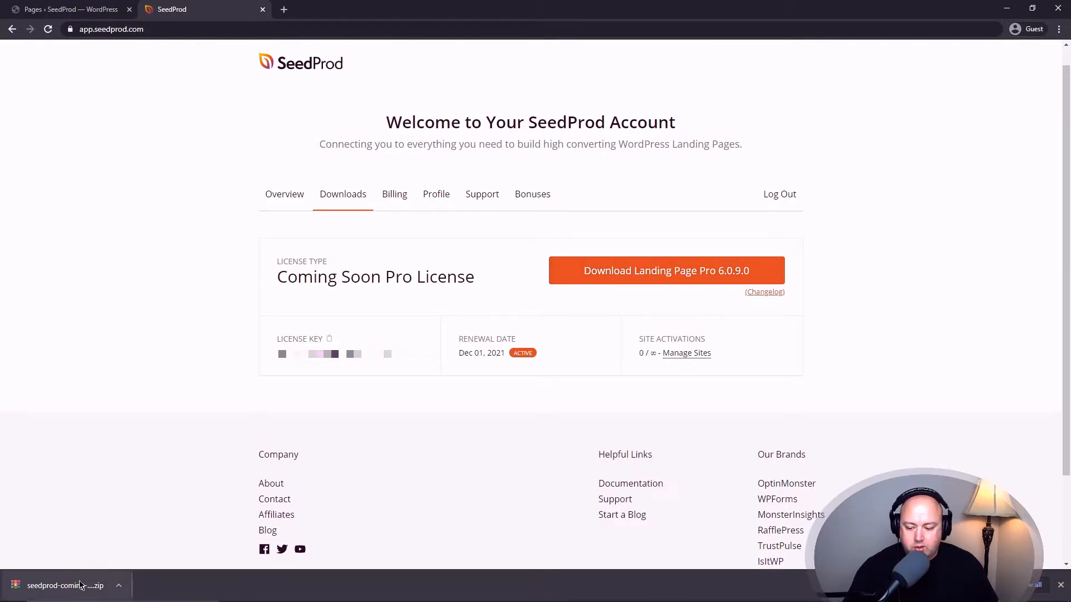
pyautogui.moveTo(116, 507)
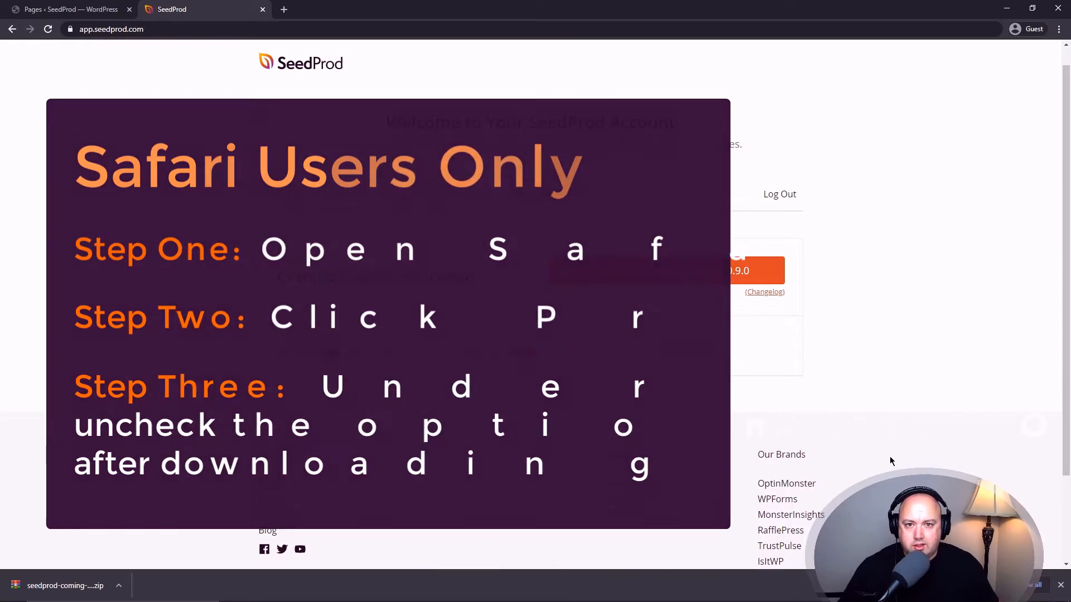
# Back in WordPress, attach the downloaded SeedProd Pro zip in the Upload Plugin form
pyautogui.click(65, 9)
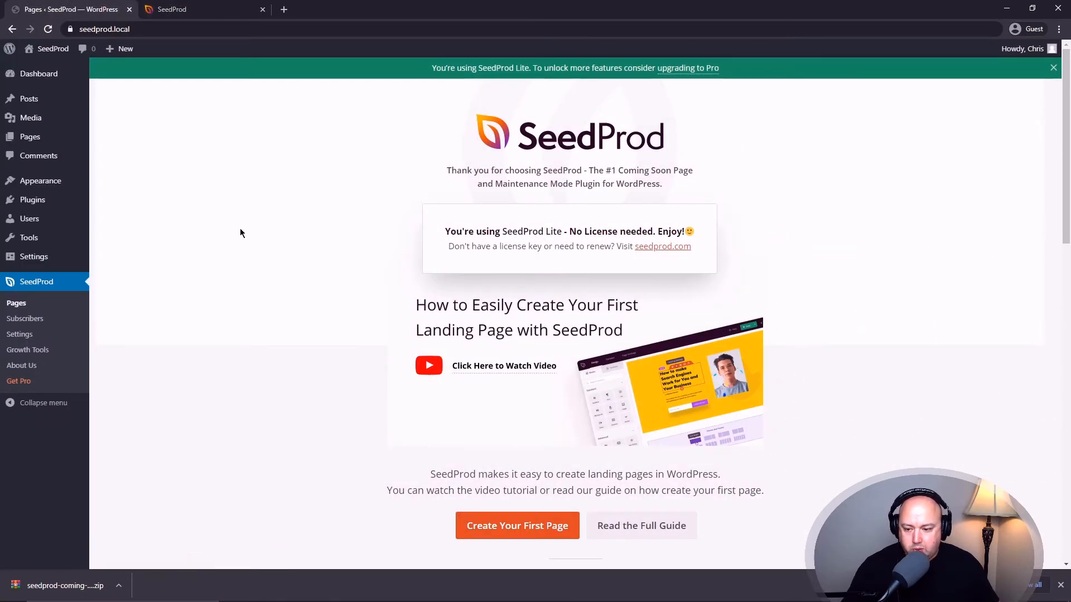
pyautogui.click(112, 217)
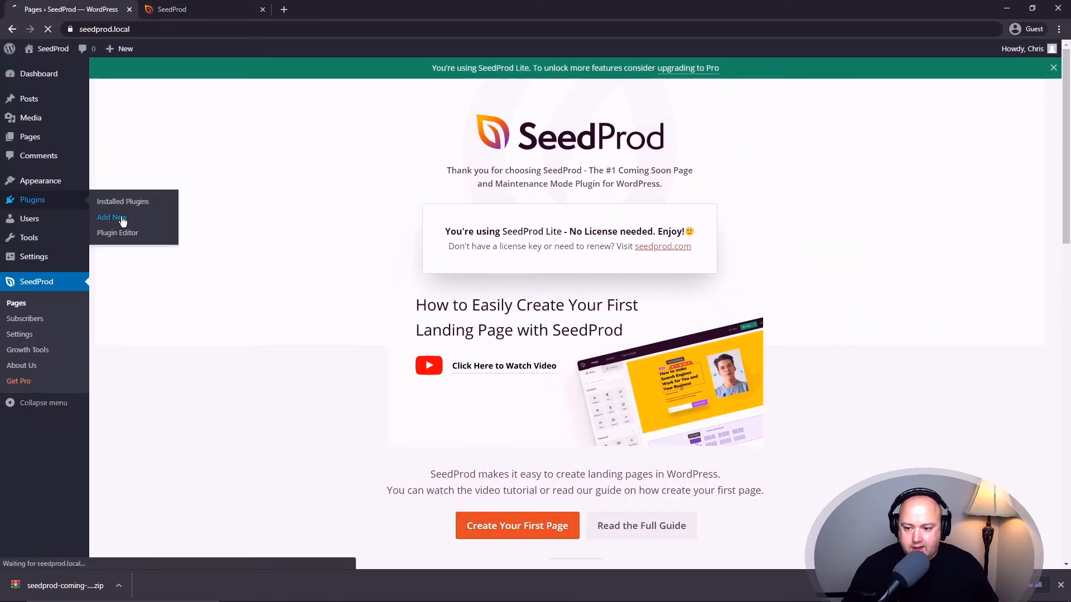
pyautogui.click(112, 217)
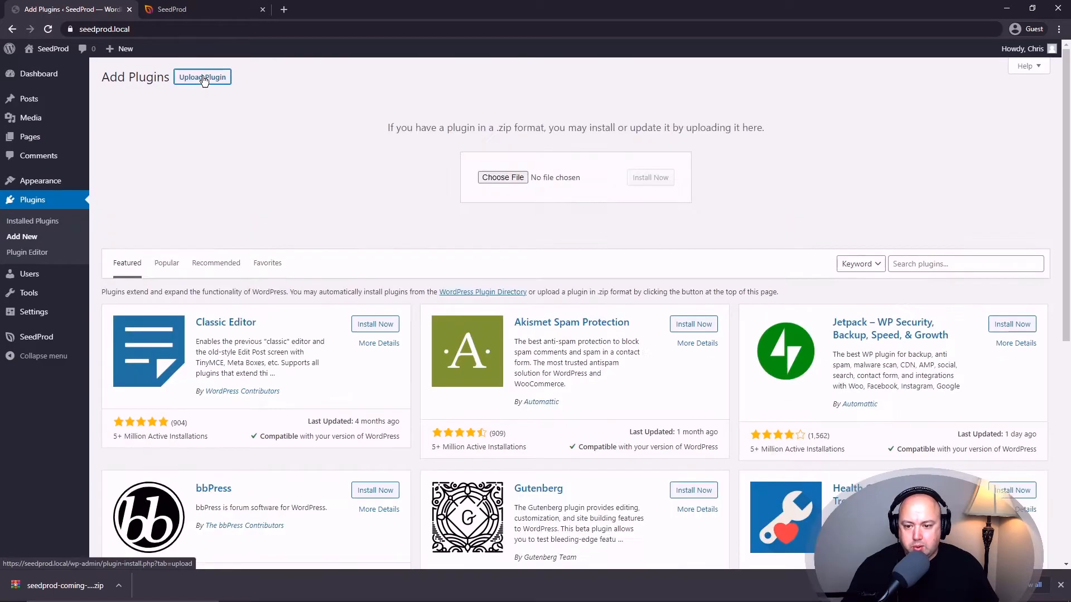
pyautogui.moveTo(401, 182)
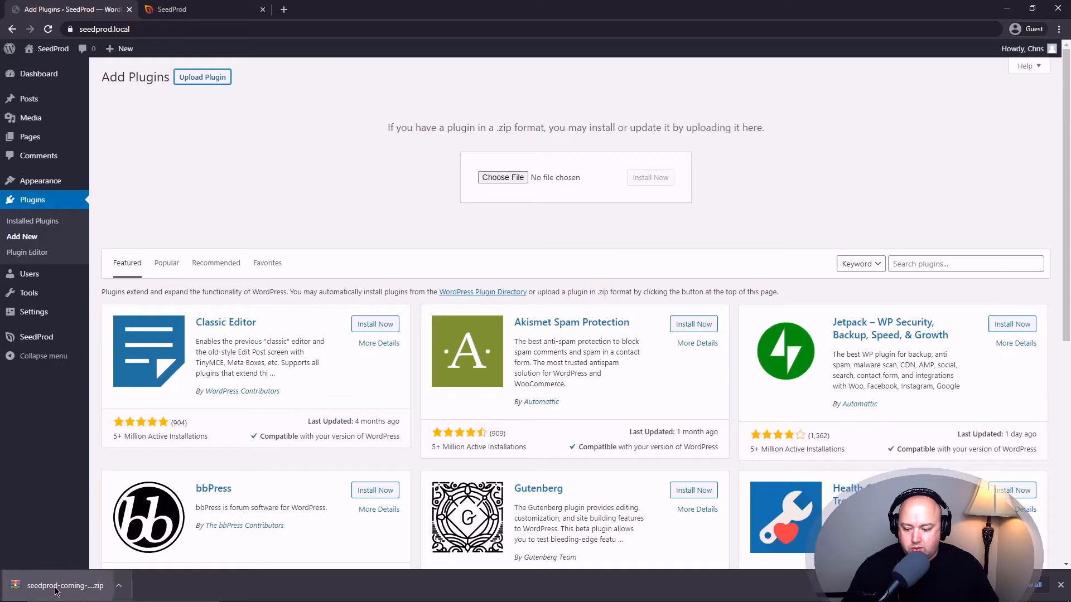
pyautogui.moveTo(64, 586); pyautogui.dragTo(509, 178)
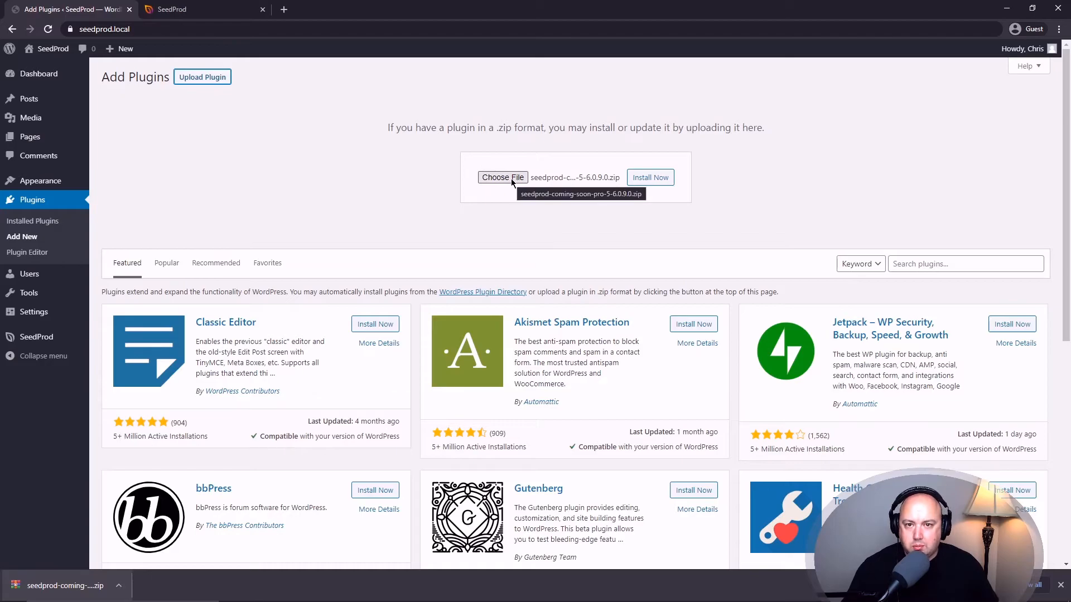
pyautogui.moveTo(669, 236)
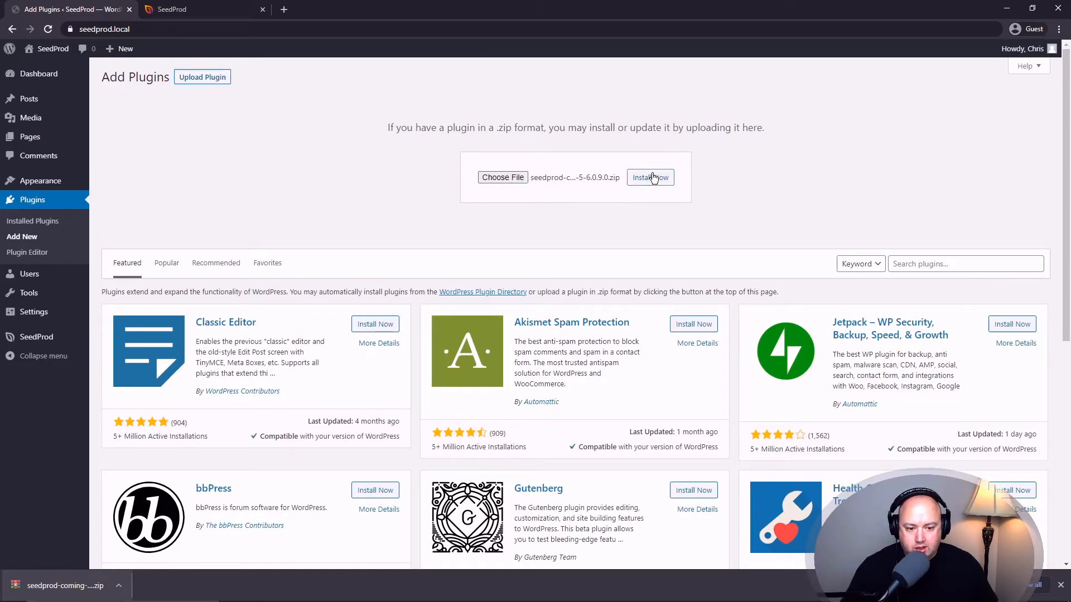
# Install SeedProd Pro 6.0.9.0 from the zip and activate the plugin
pyautogui.click(649, 178)
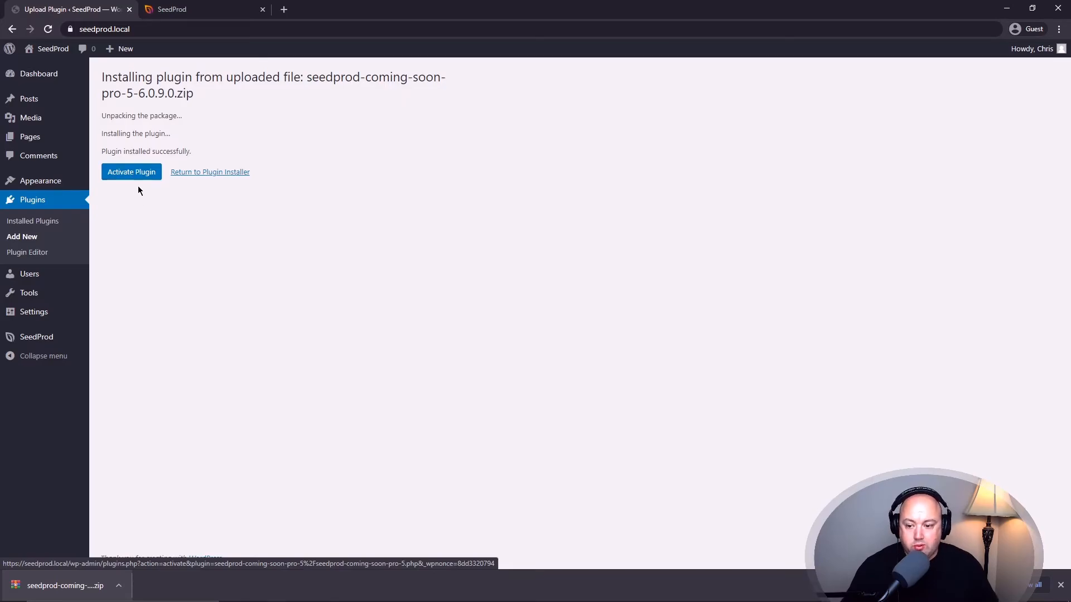
pyautogui.click(131, 171)
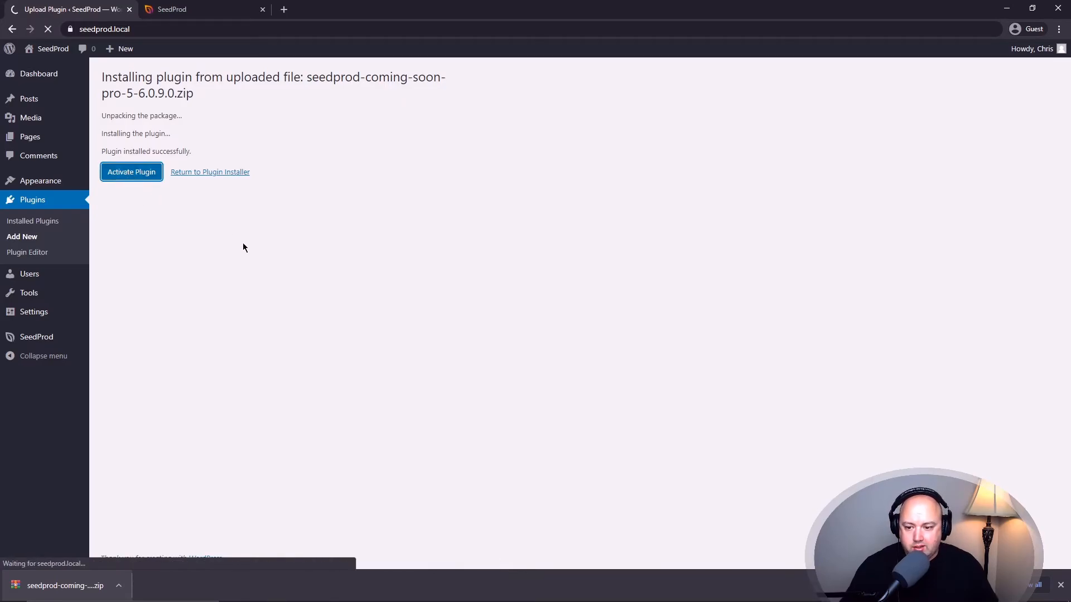
pyautogui.click(131, 171)
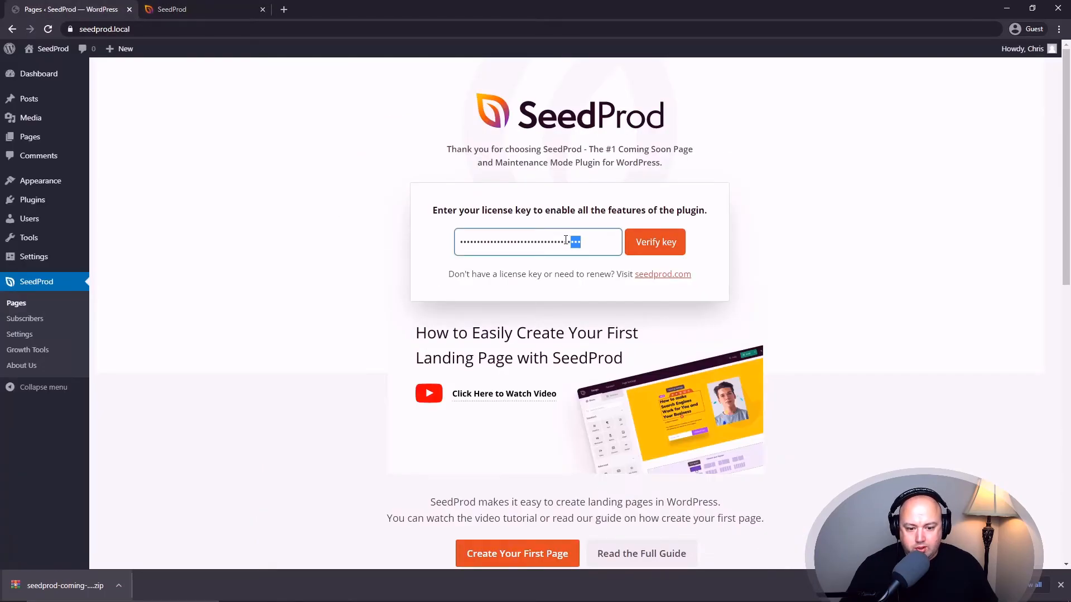
# Verify the pasted SeedProd Pro license key, then view the installed plugins list
pyautogui.click(654, 242)
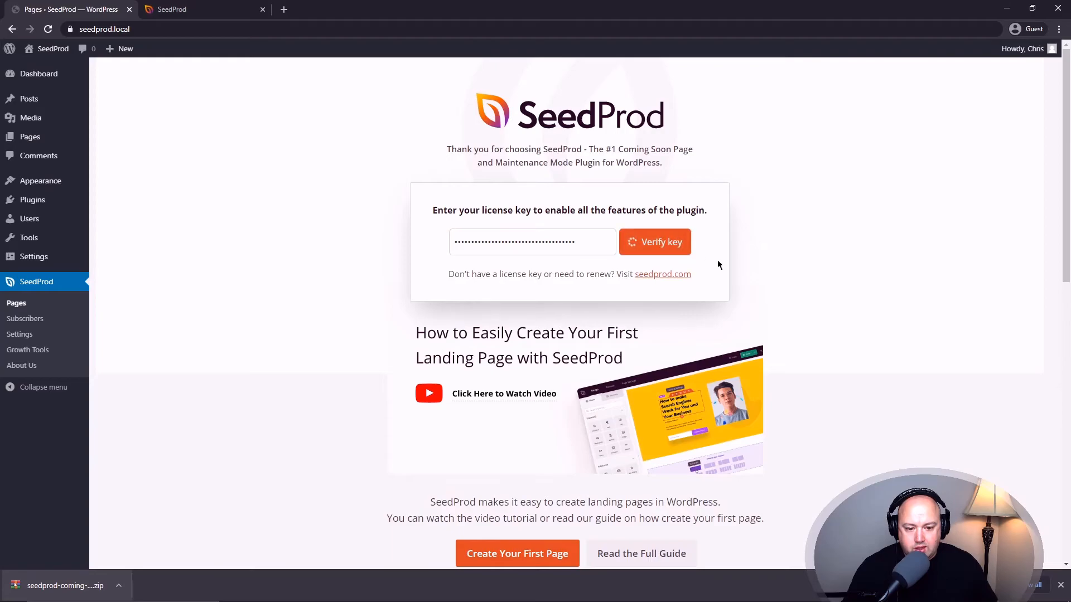
pyautogui.click(654, 242)
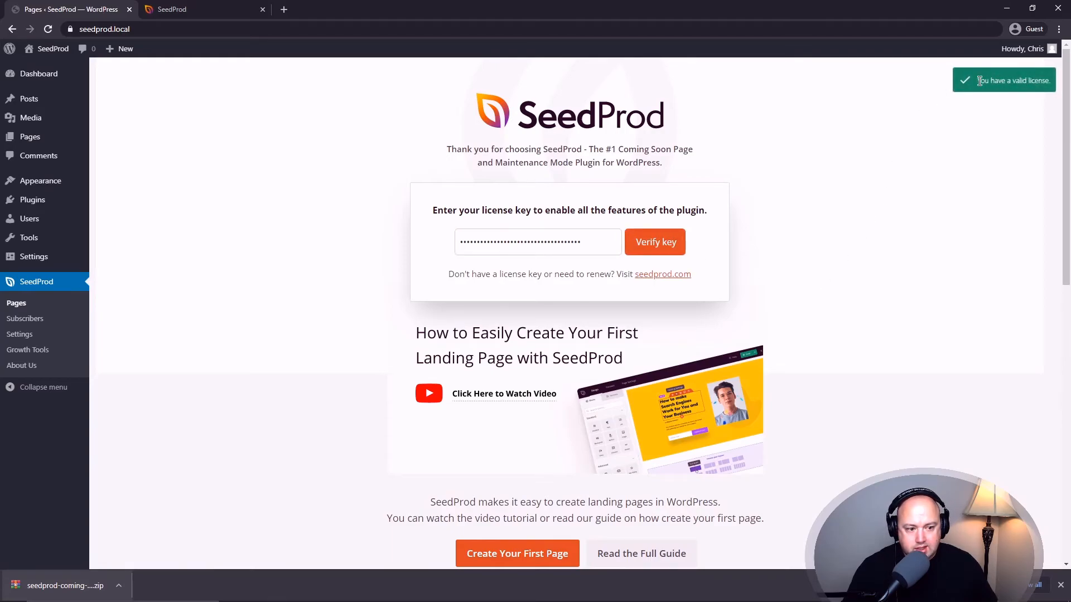
pyautogui.moveTo(291, 168)
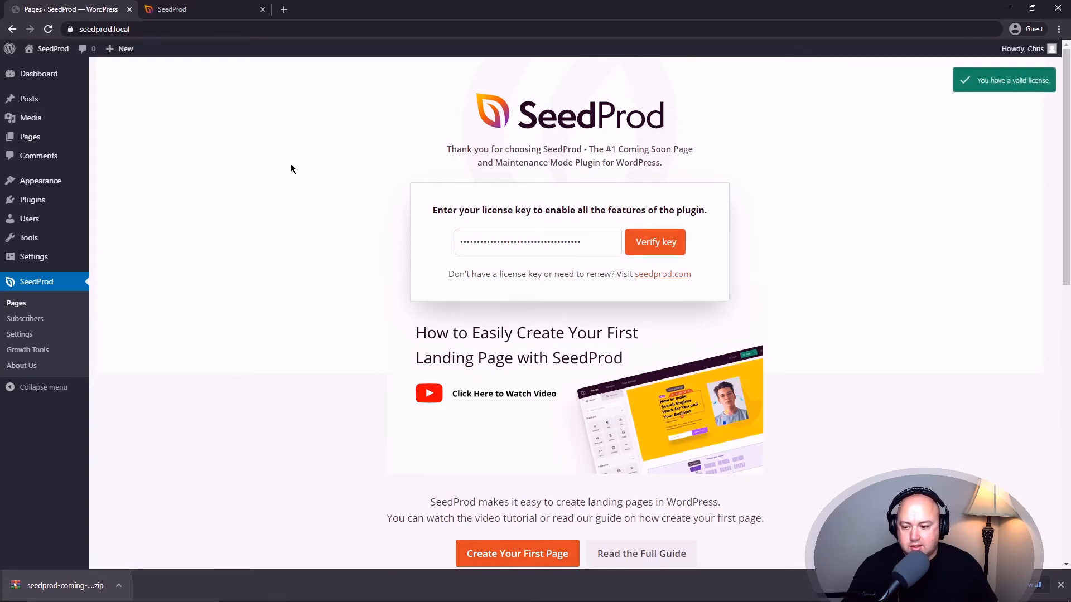
pyautogui.click(33, 199)
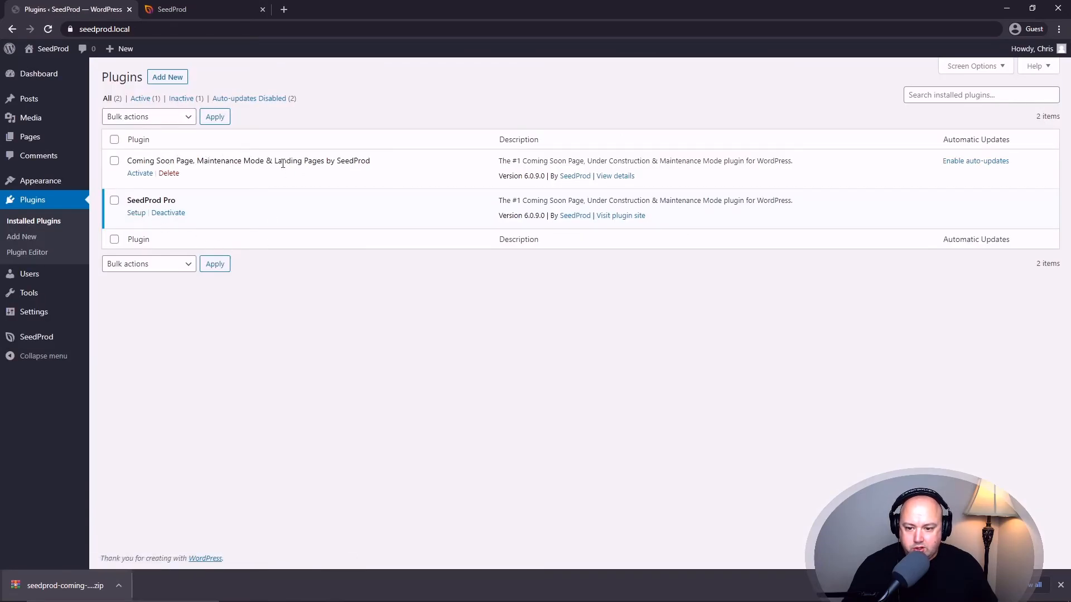
pyautogui.moveTo(265, 171)
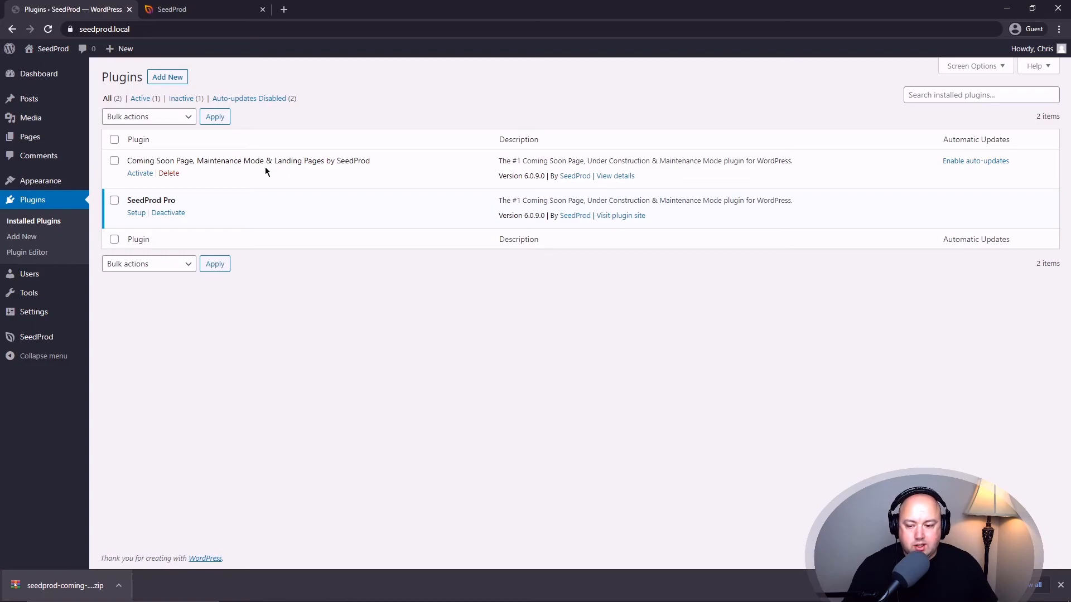
# Delete the free Coming Soon Page by SeedProd plugin and confirm, leaving only SeedProd Pro
pyautogui.click(169, 173)
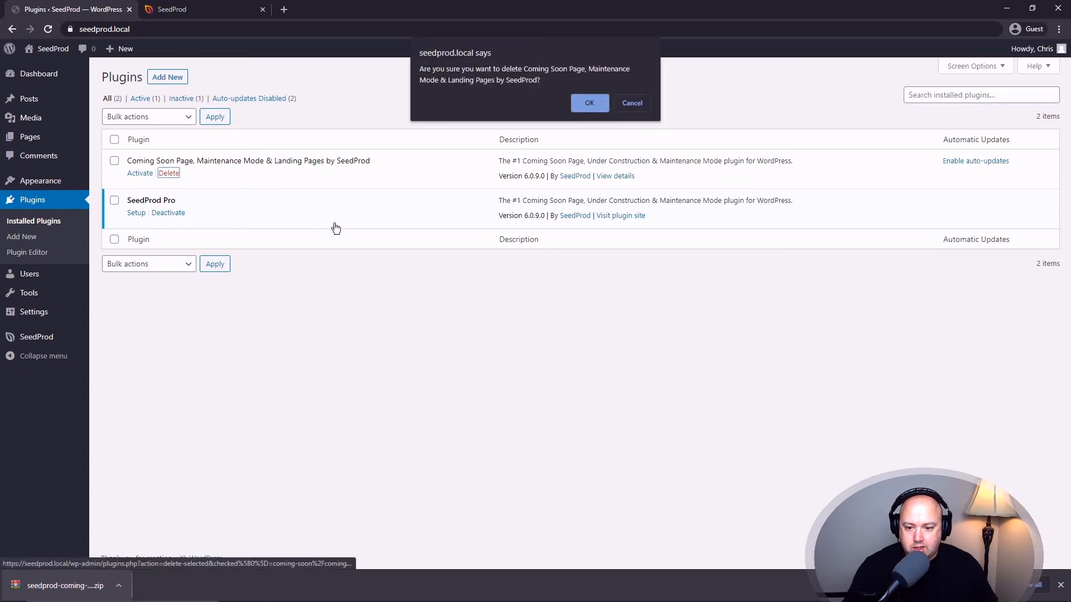
pyautogui.click(589, 103)
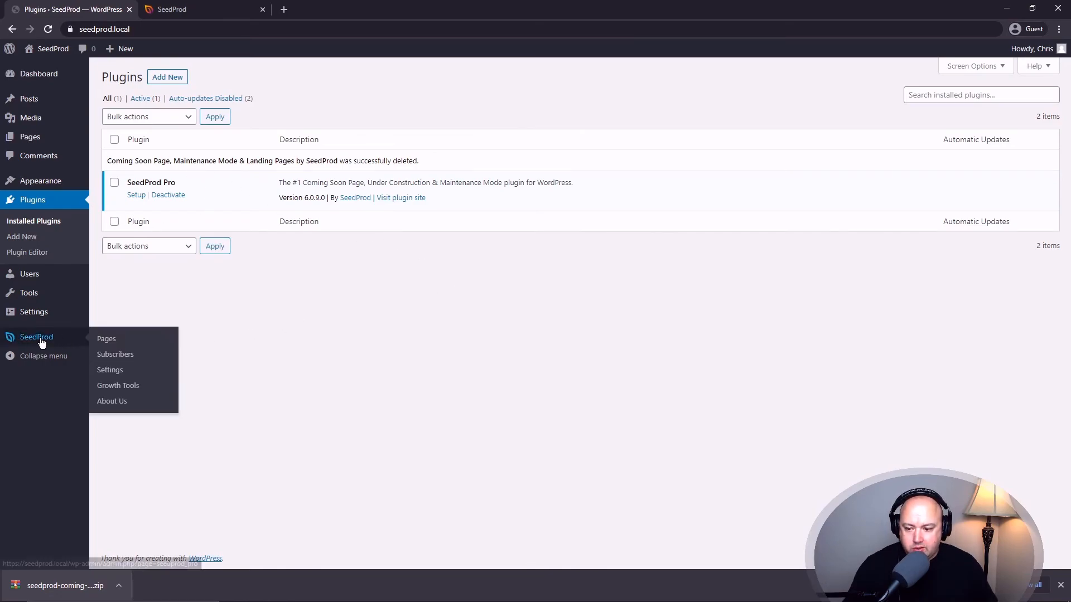
pyautogui.moveTo(106, 338)
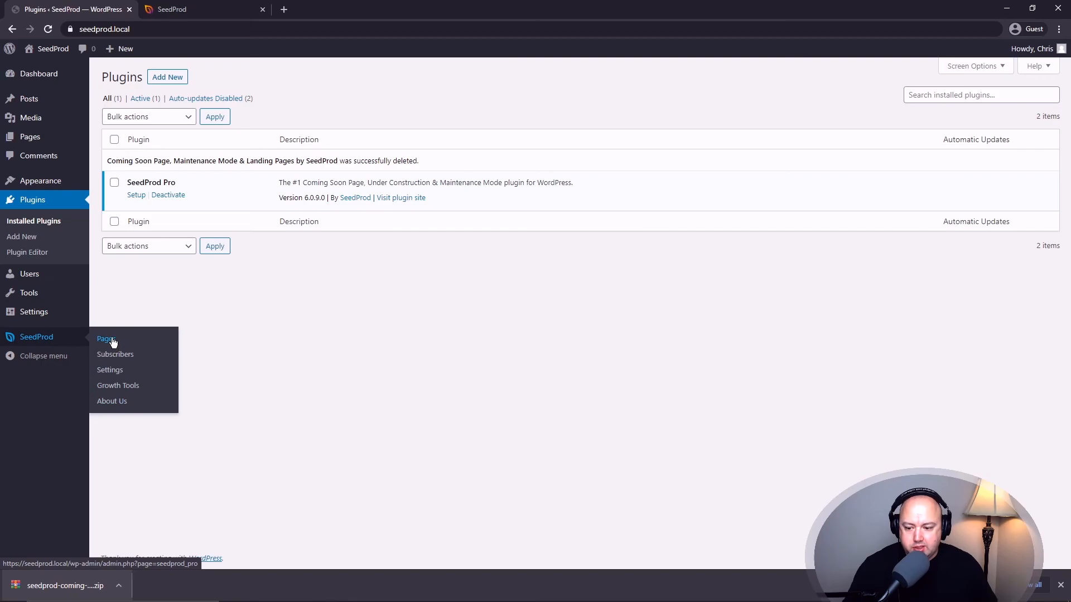